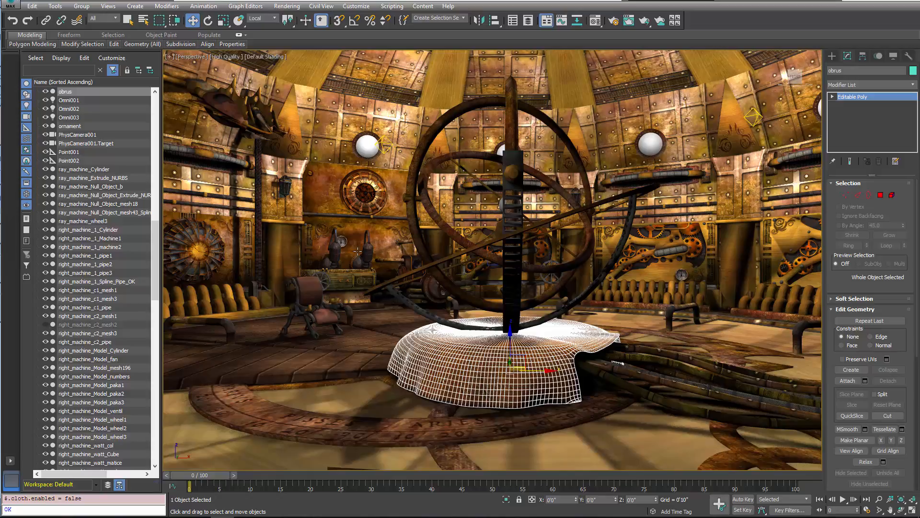
- Switch the perspective viewport shading from High Quality to the Standard preset
left_click(225, 57)
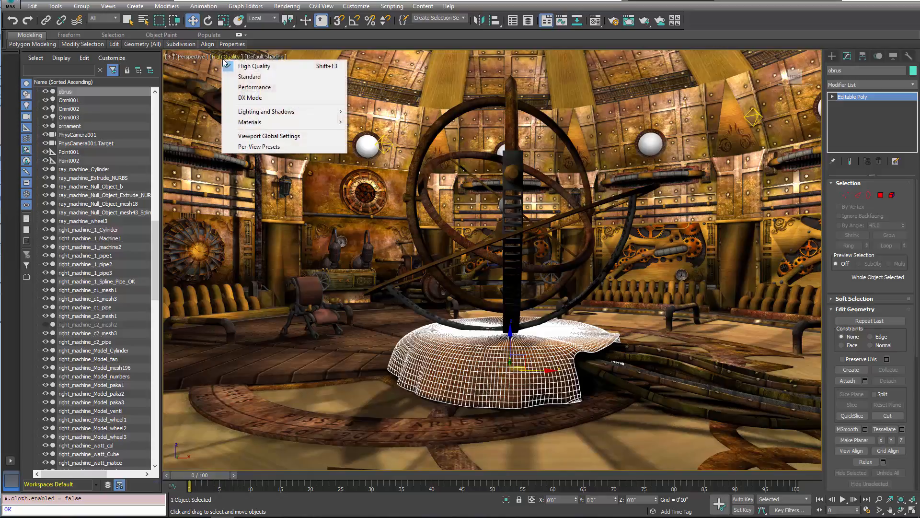
left_click(249, 77)
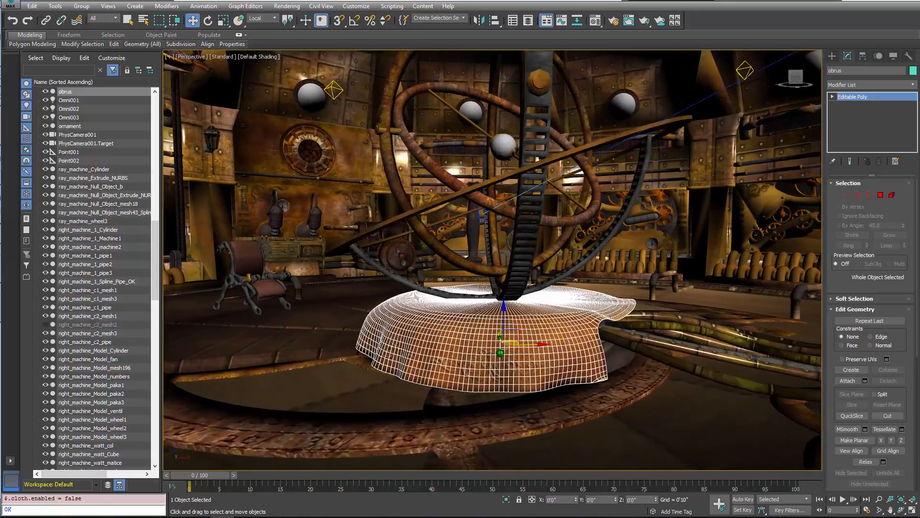
scroll("down", 3)
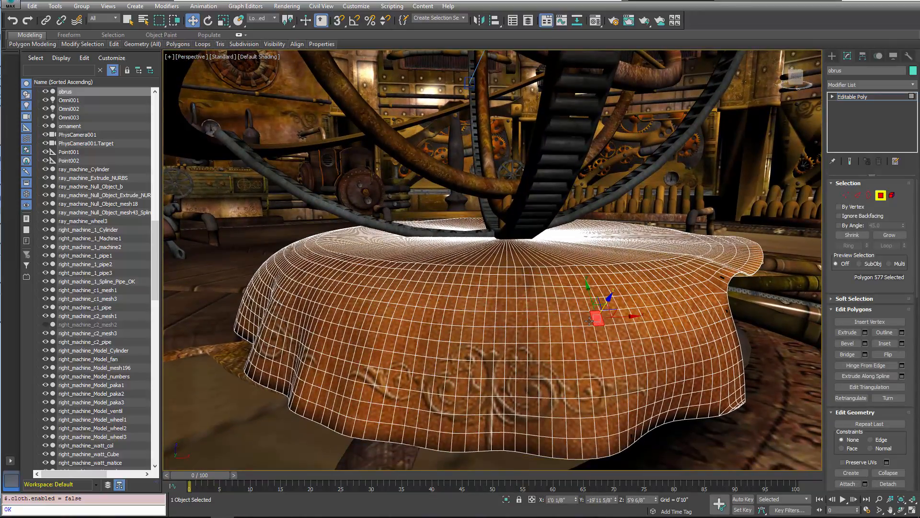
- Select a polygon loop around the tablecloth's side, then clear the selection
left_click(585, 318)
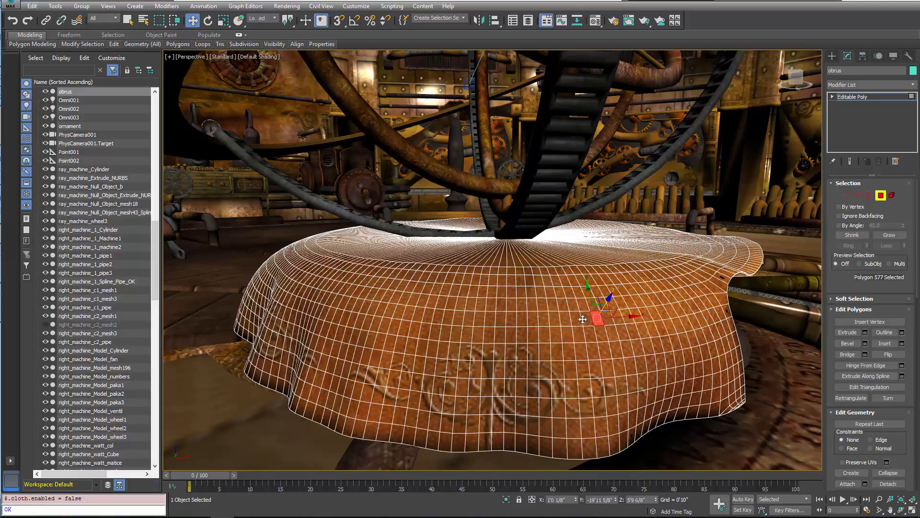
left_click(587, 319)
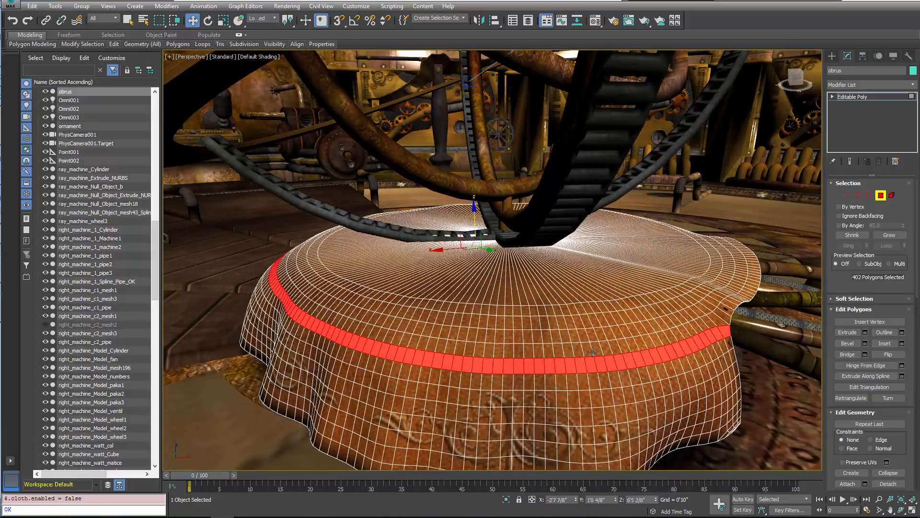
left_click(617, 347)
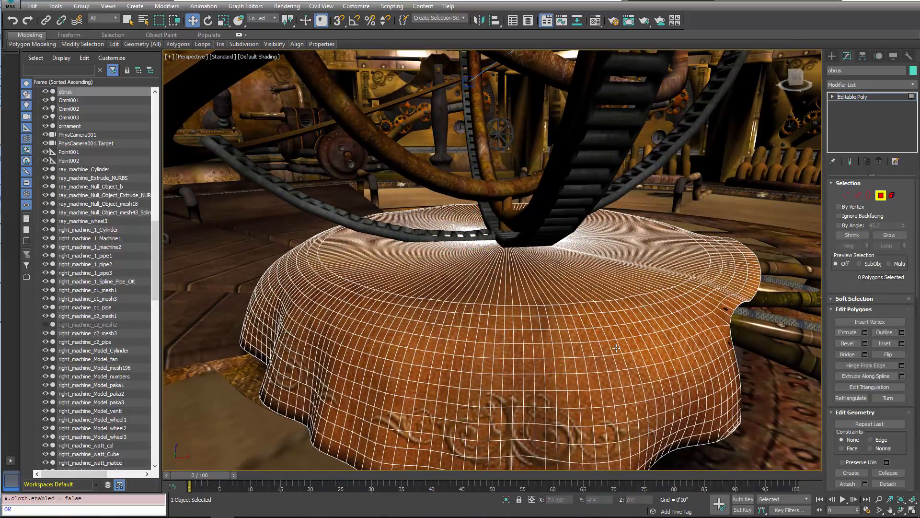
left_click(598, 347)
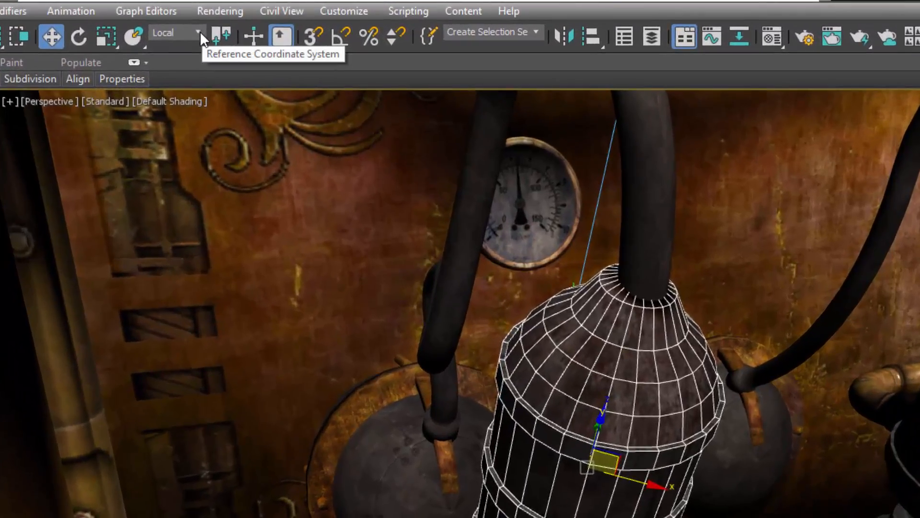
- Select the 54 polygons on the tank's domed top using point-to-point selection
left_click(200, 33)
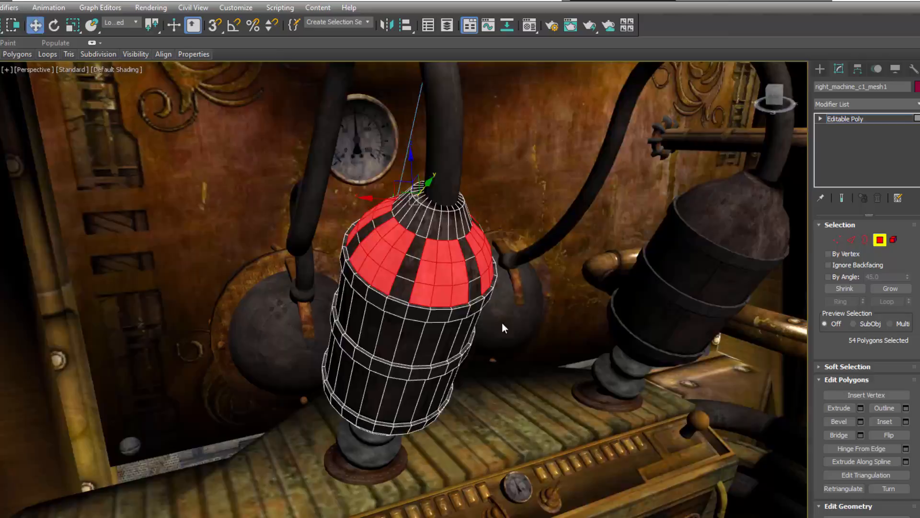
left_click(54, 25)
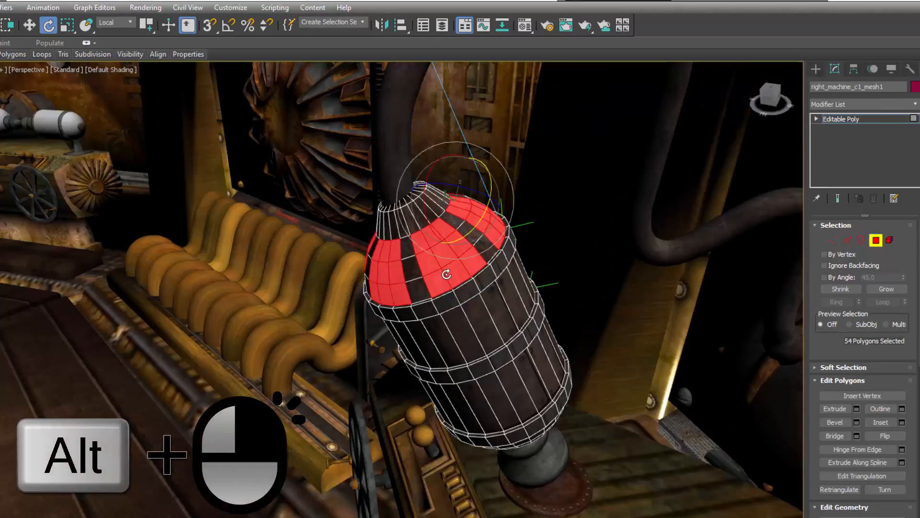
- Set the transform coordinate system to Local Aligned from the viewport quad menu
right_click(446, 270)
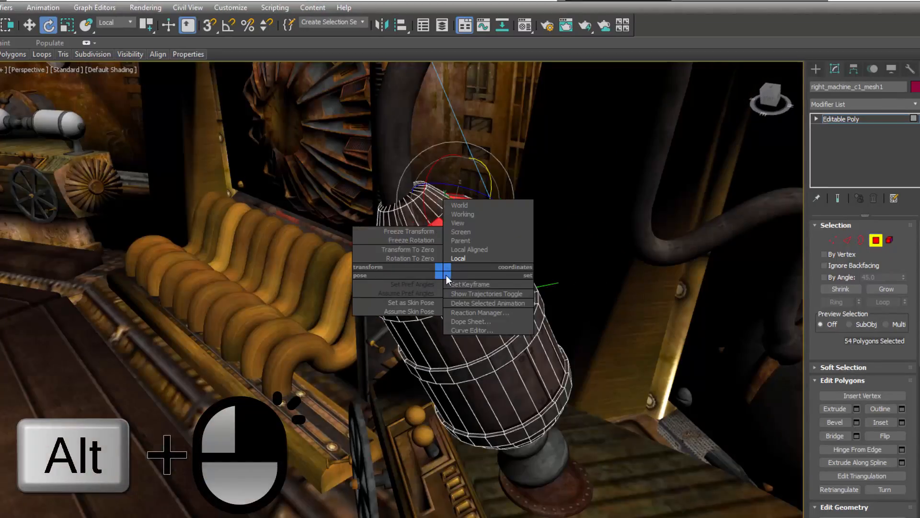
mouse_move(476, 258)
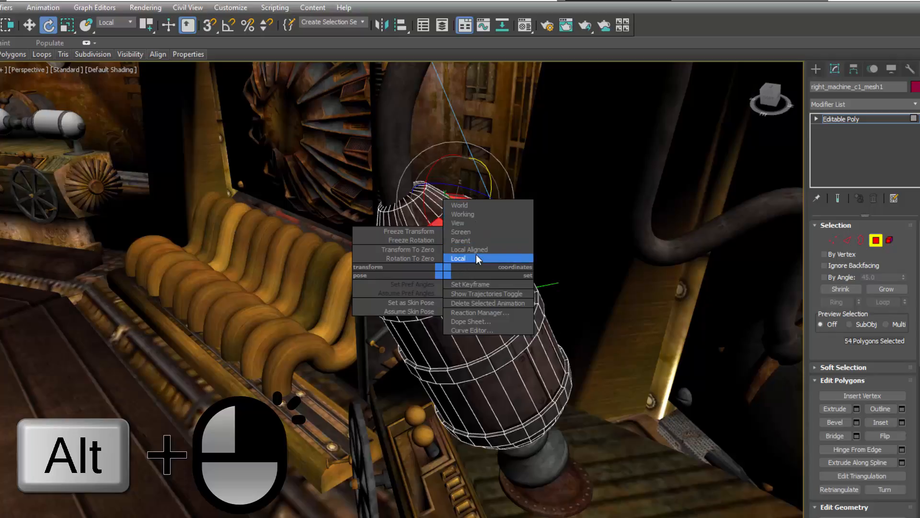
mouse_move(481, 250)
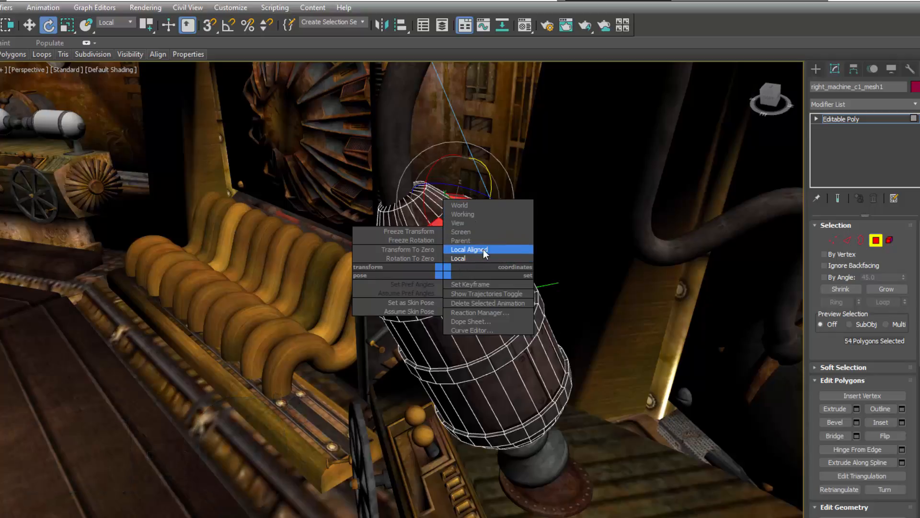
left_click(468, 249)
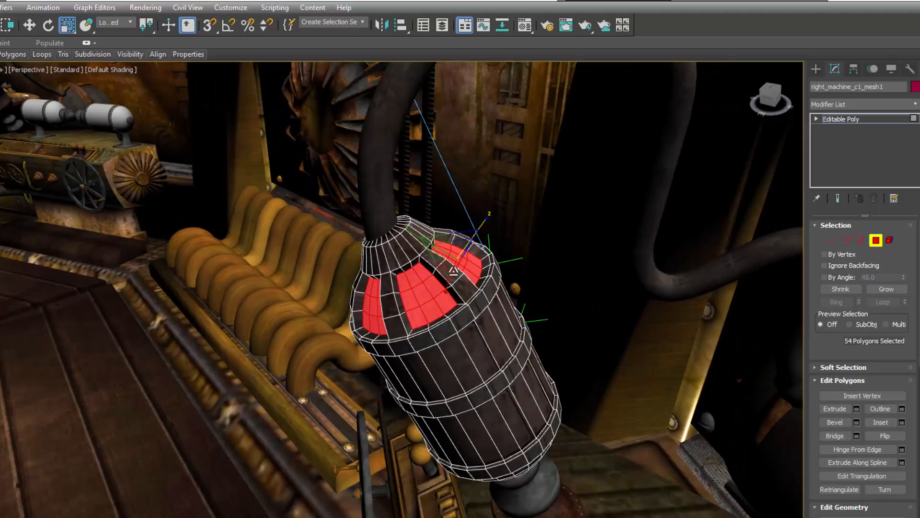
- Bind Subobject Pick to the C hotkey in Customize User Interface and close it
left_click(231, 7)
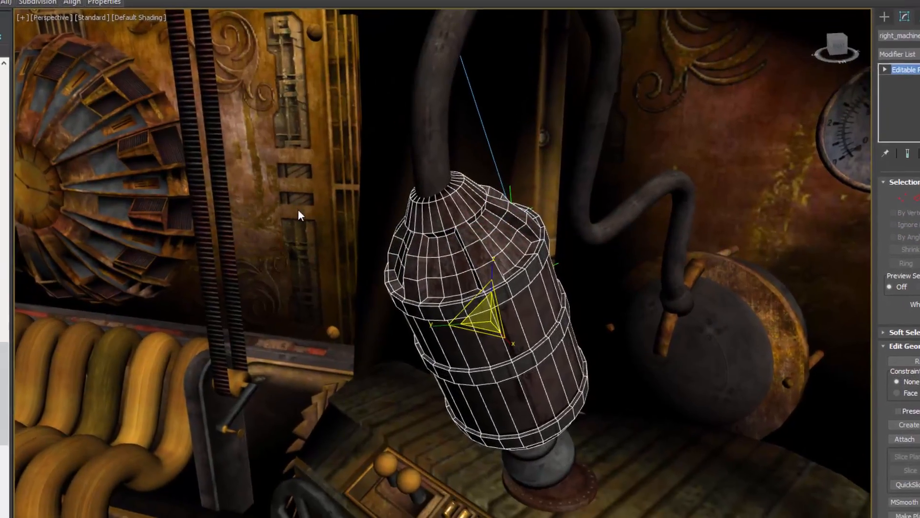
left_click(419, 61)
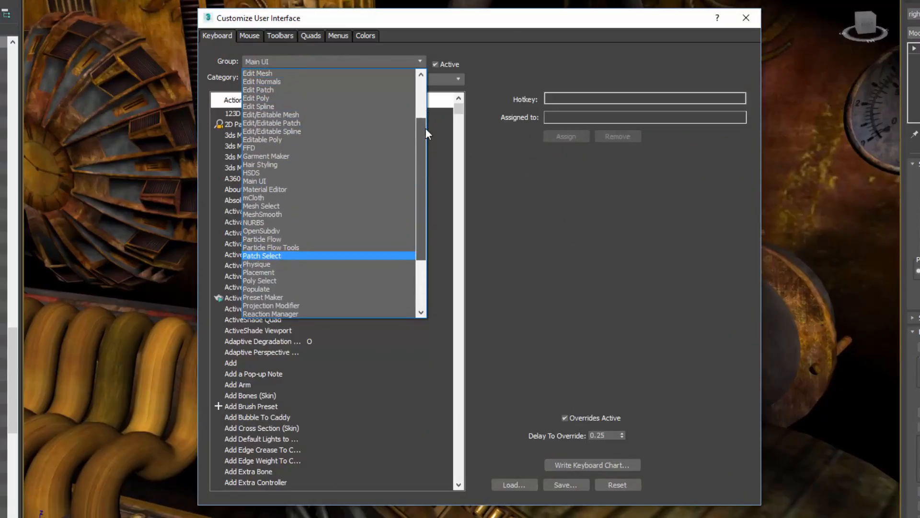
left_click(263, 139)
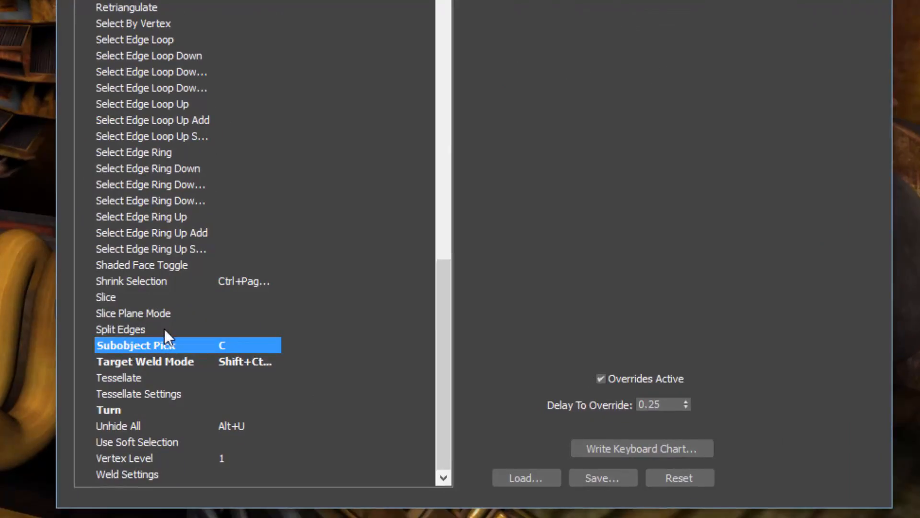
mouse_move(642, 403)
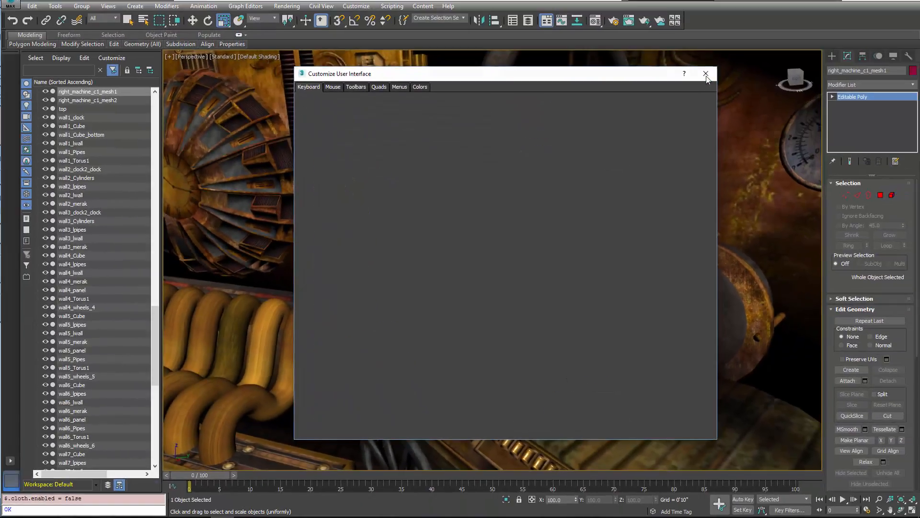
left_click(705, 74)
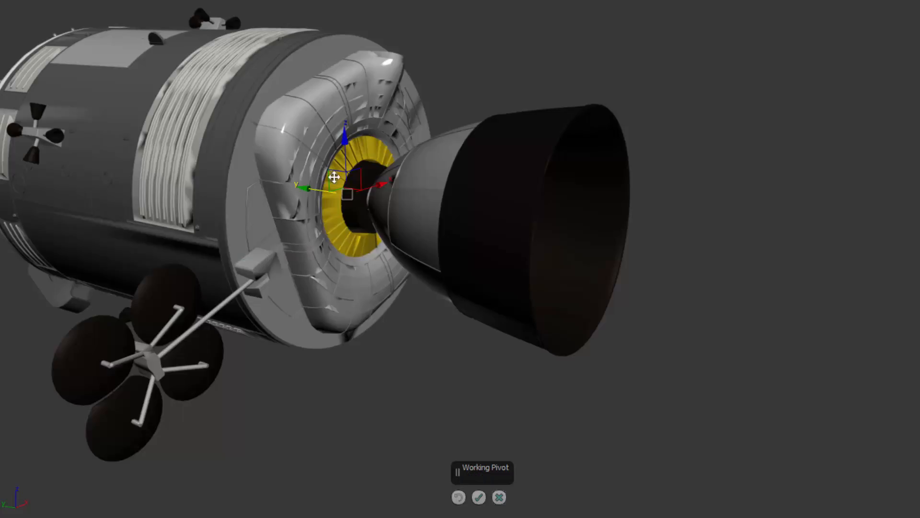
- Drag the working pivot into empty space to the right of the engine nozzle
left_click_drag(338, 179, 710, 246)
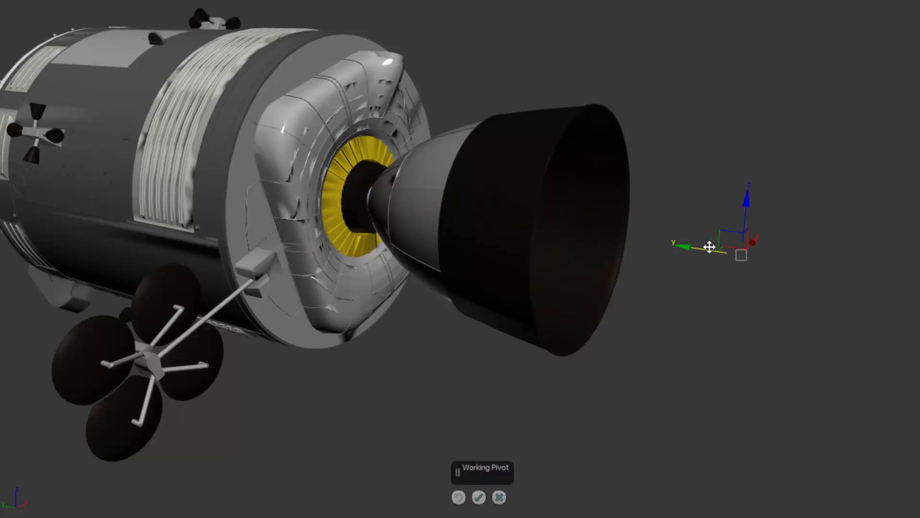